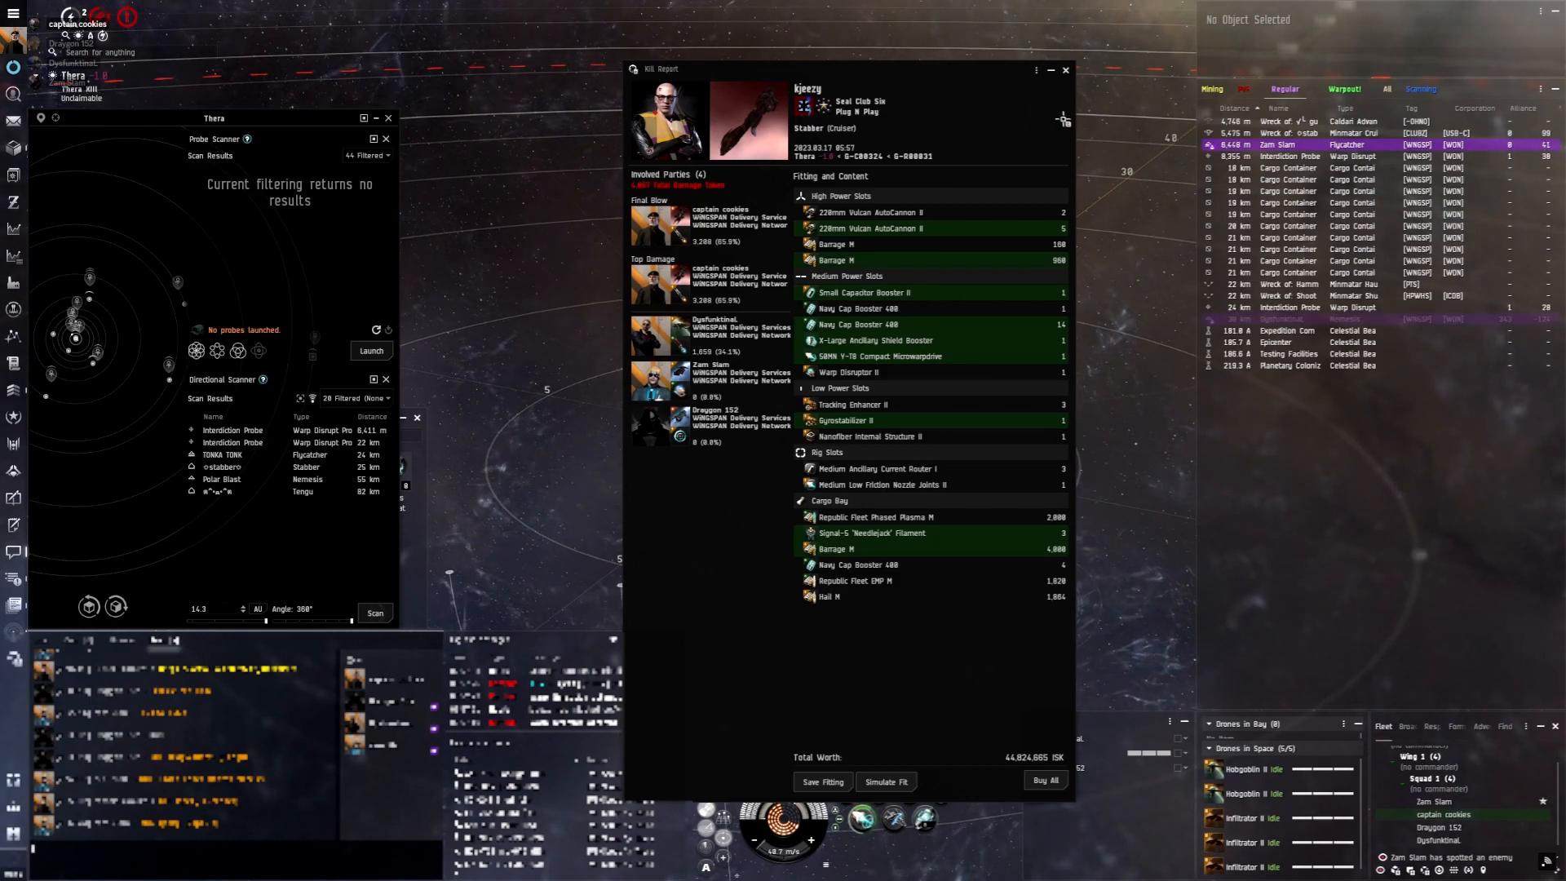
Close the Stabber kill report worth about 44.8 million ISK
{"action": "left_click", "coordinate": [1064, 69]}
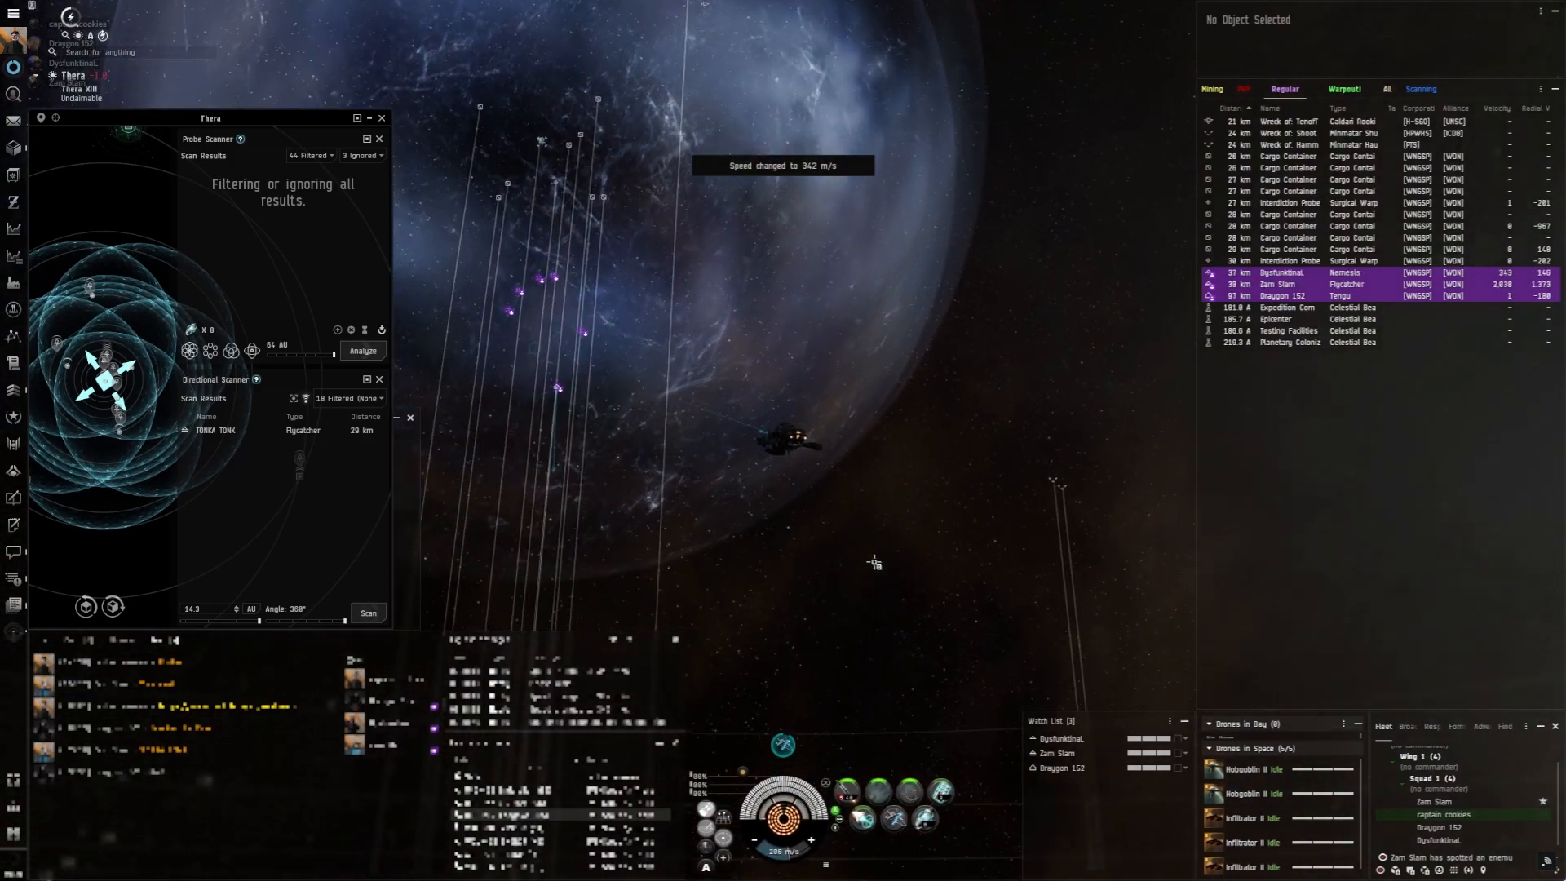
{"action": "left_click", "coordinate": [1285, 283]}
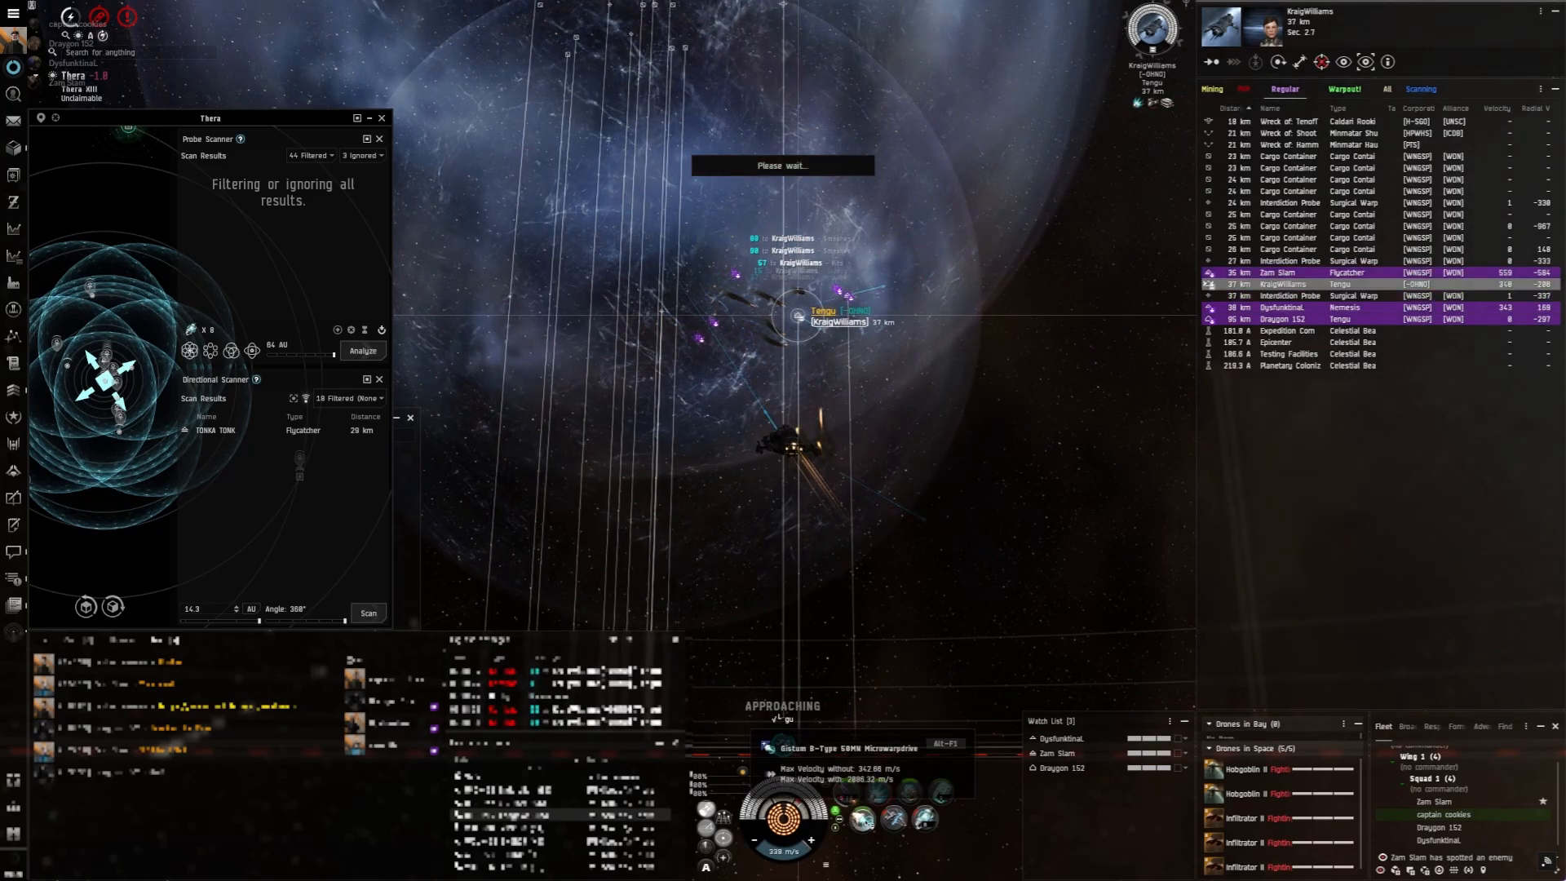
{"action": "right_click", "coordinate": [195, 540]}
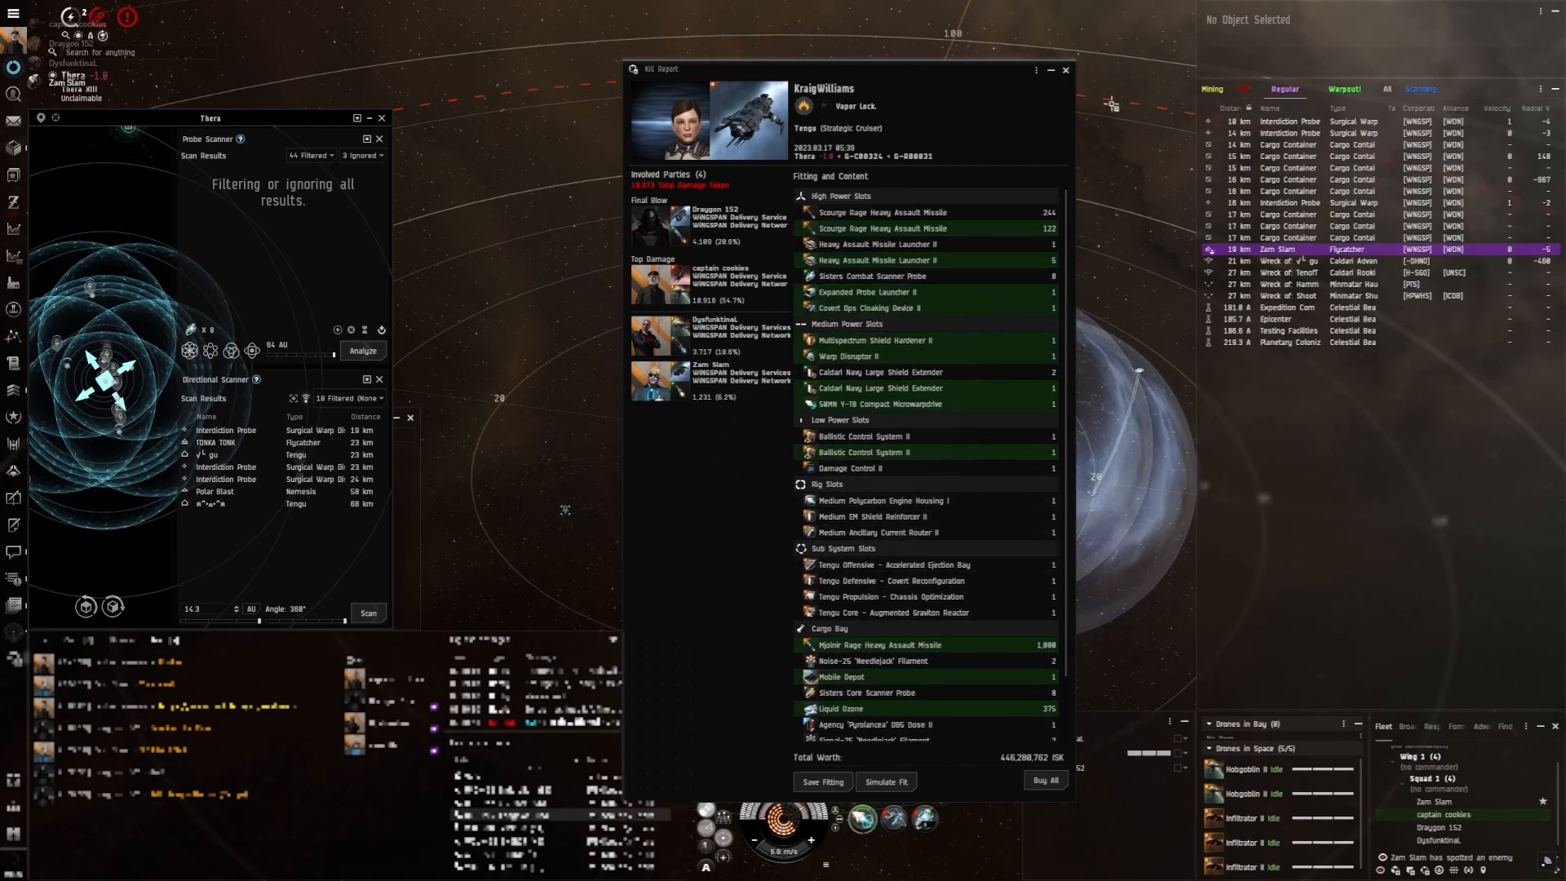
Close the Tengu kill report worth about 446 million ISK
{"action": "left_click", "coordinate": [1064, 69]}
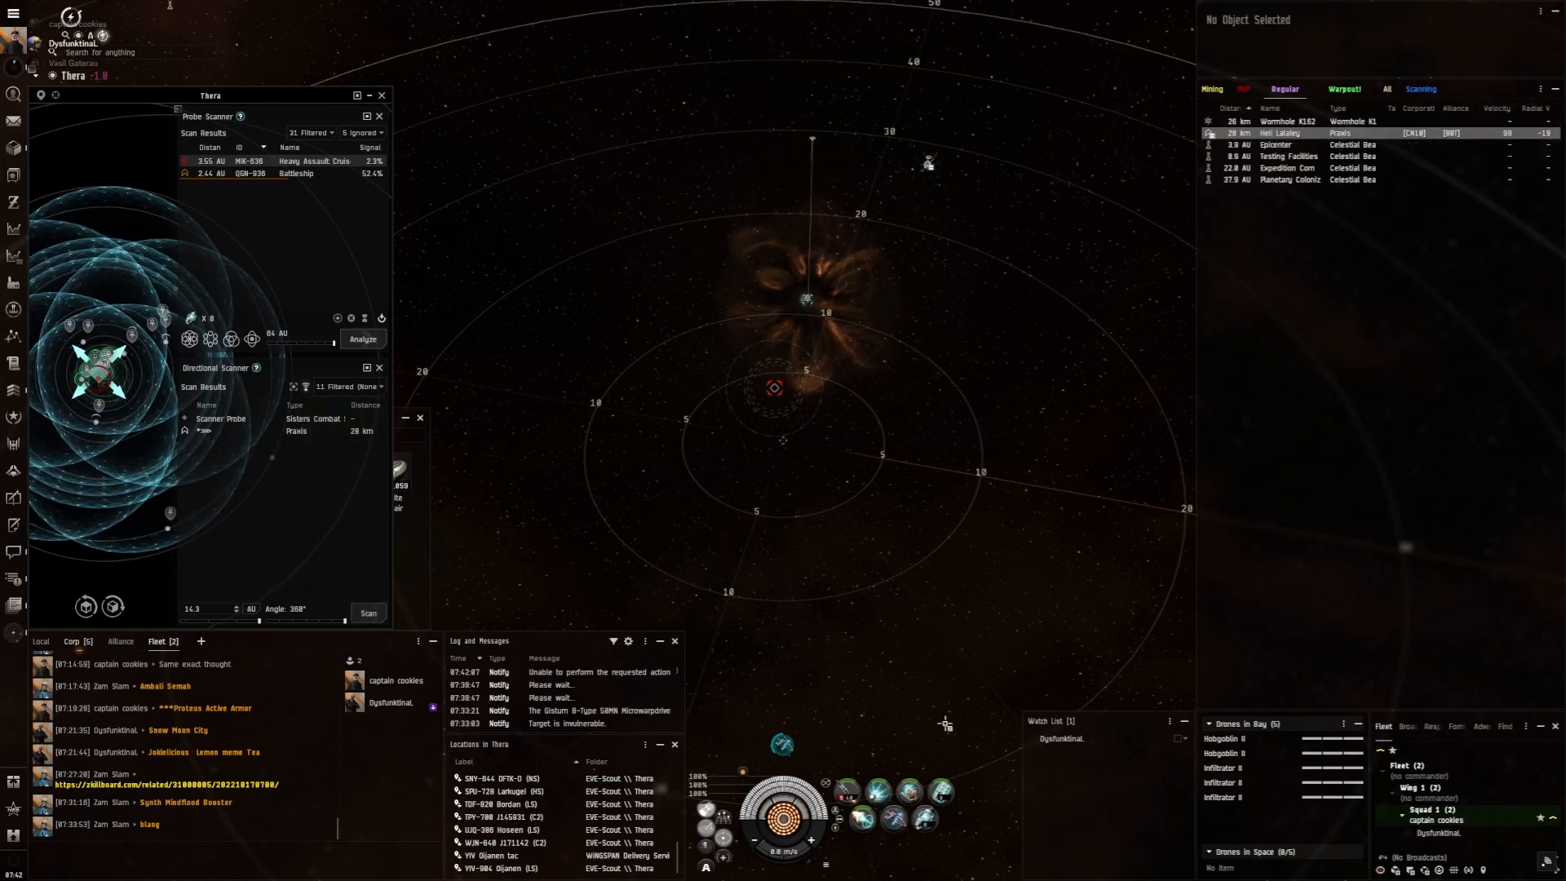
{"action": "left_click", "coordinate": [1299, 133]}
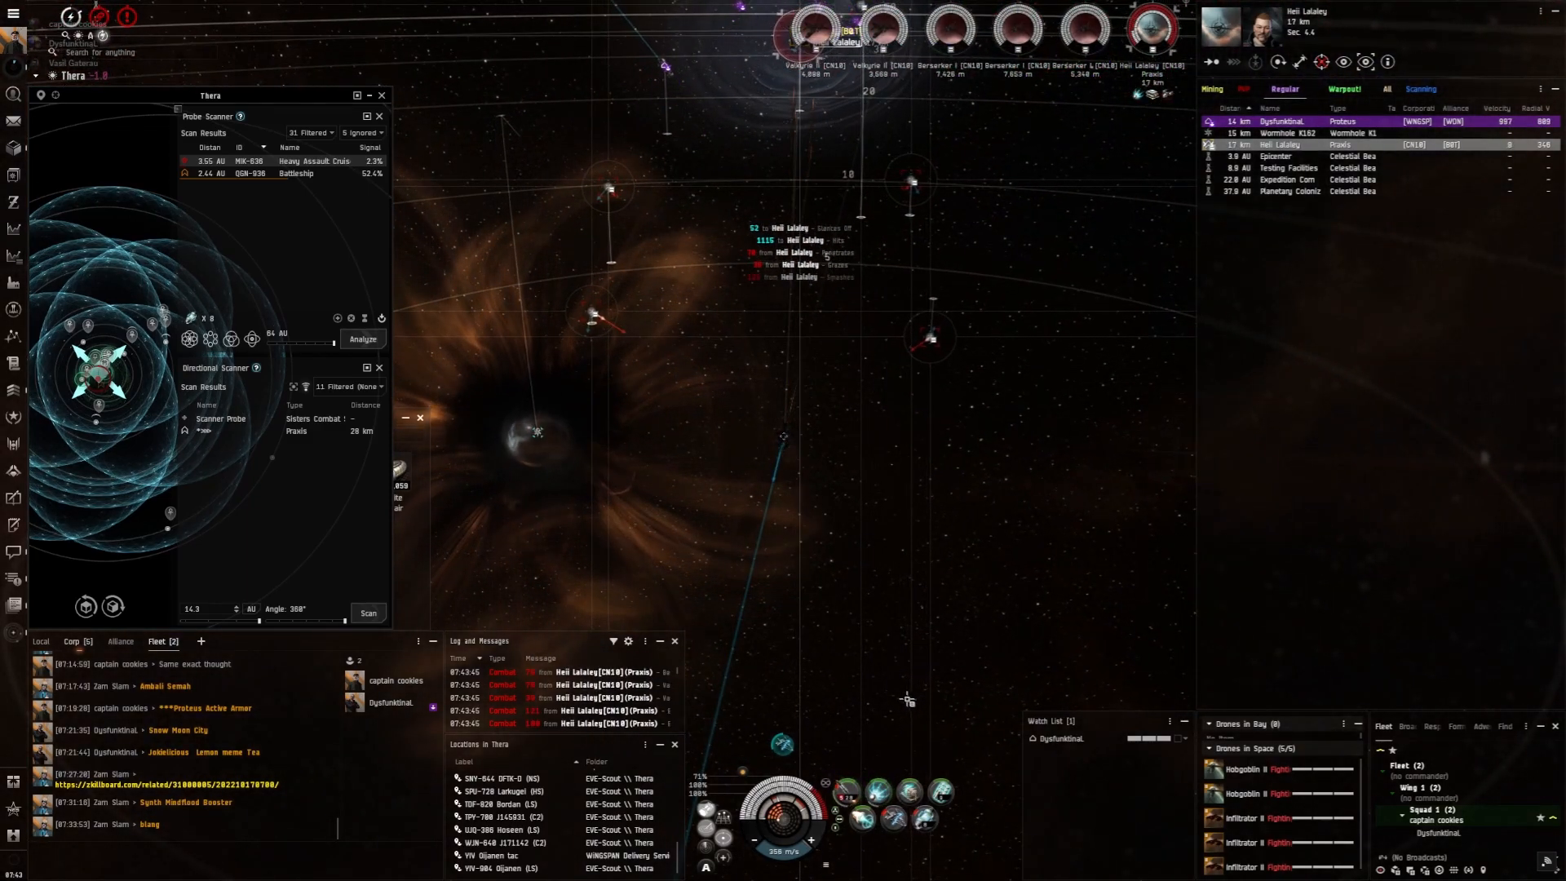
{"action": "right_click", "coordinate": [862, 818]}
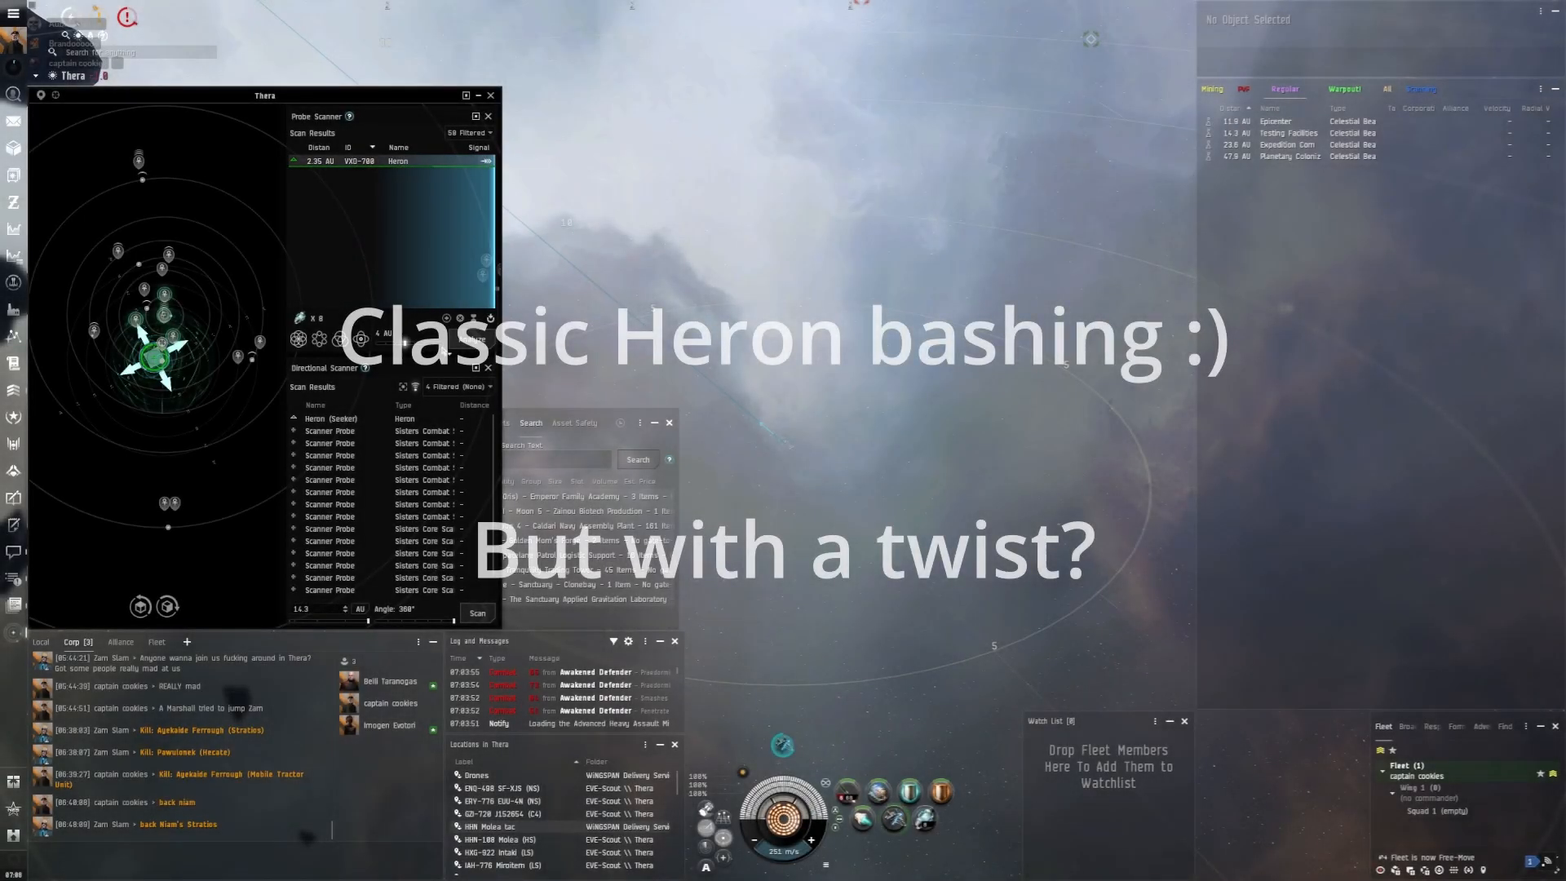
Warp to within 10 km of the Heron probe scan result
{"action": "right_click", "coordinate": [397, 161]}
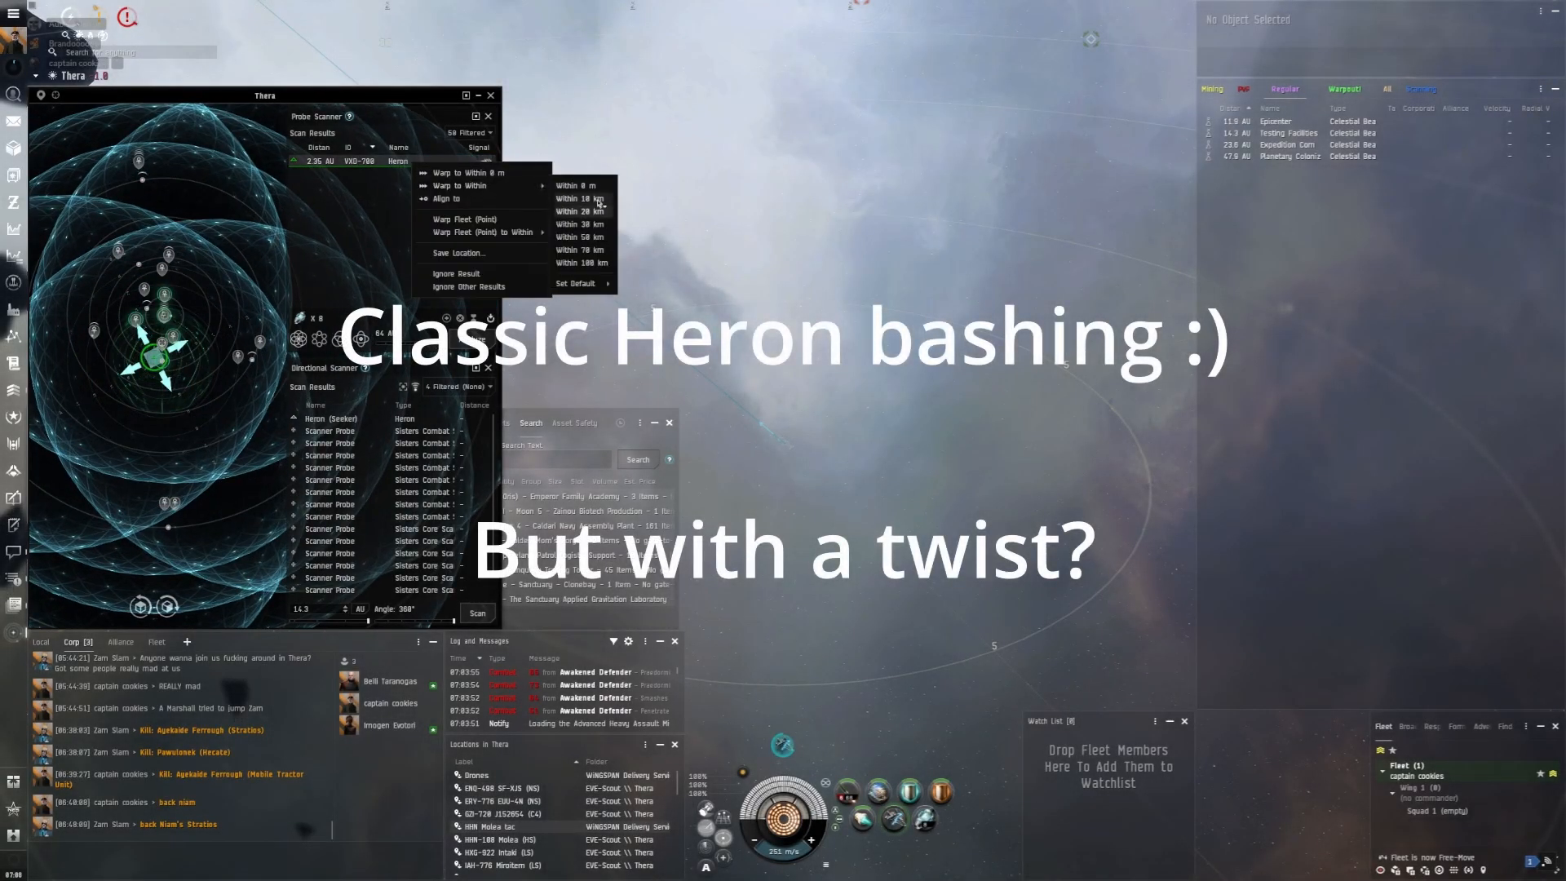
{"action": "left_click", "coordinate": [577, 185]}
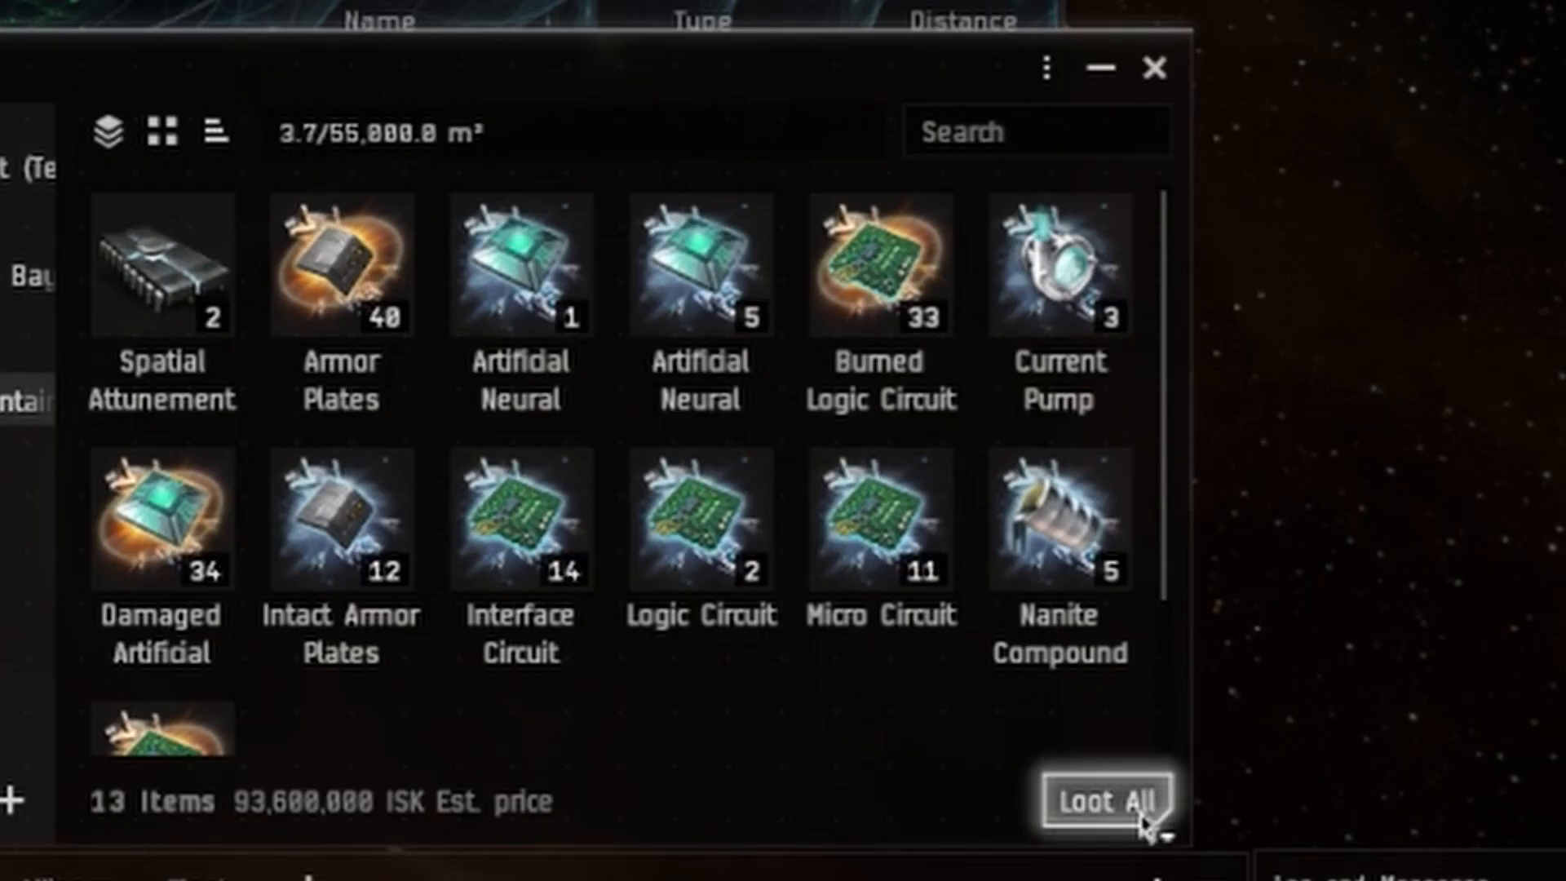
Loot all 13 items, worth about 93.6 million ISK, from the container
{"action": "left_click", "coordinate": [1102, 802]}
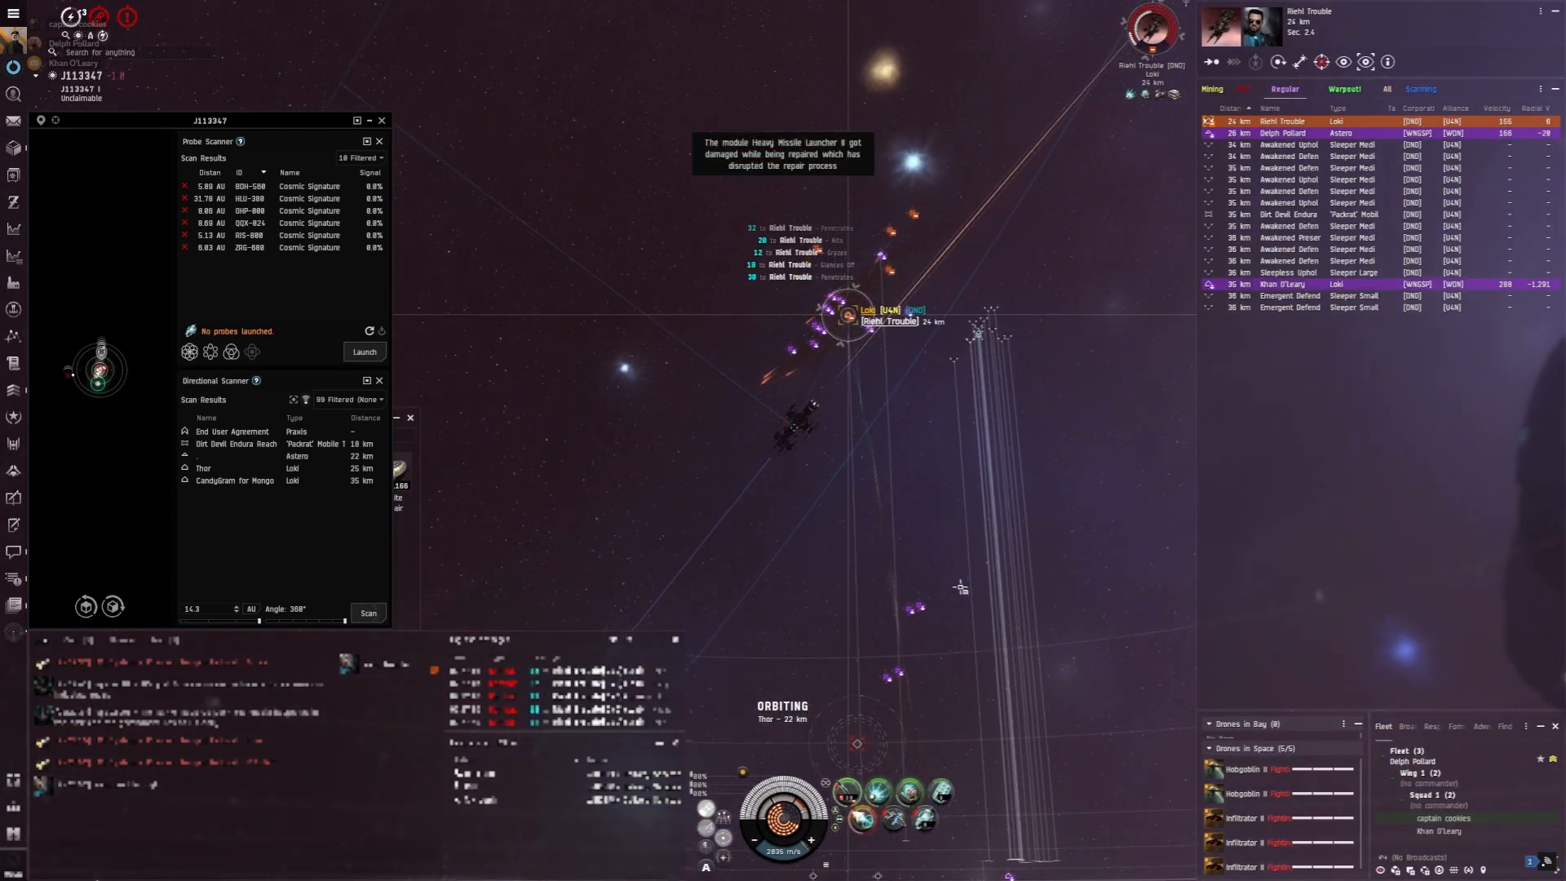
Engage the Loki among the Sleeper drones in system J113347
{"action": "left_click", "coordinate": [368, 613]}
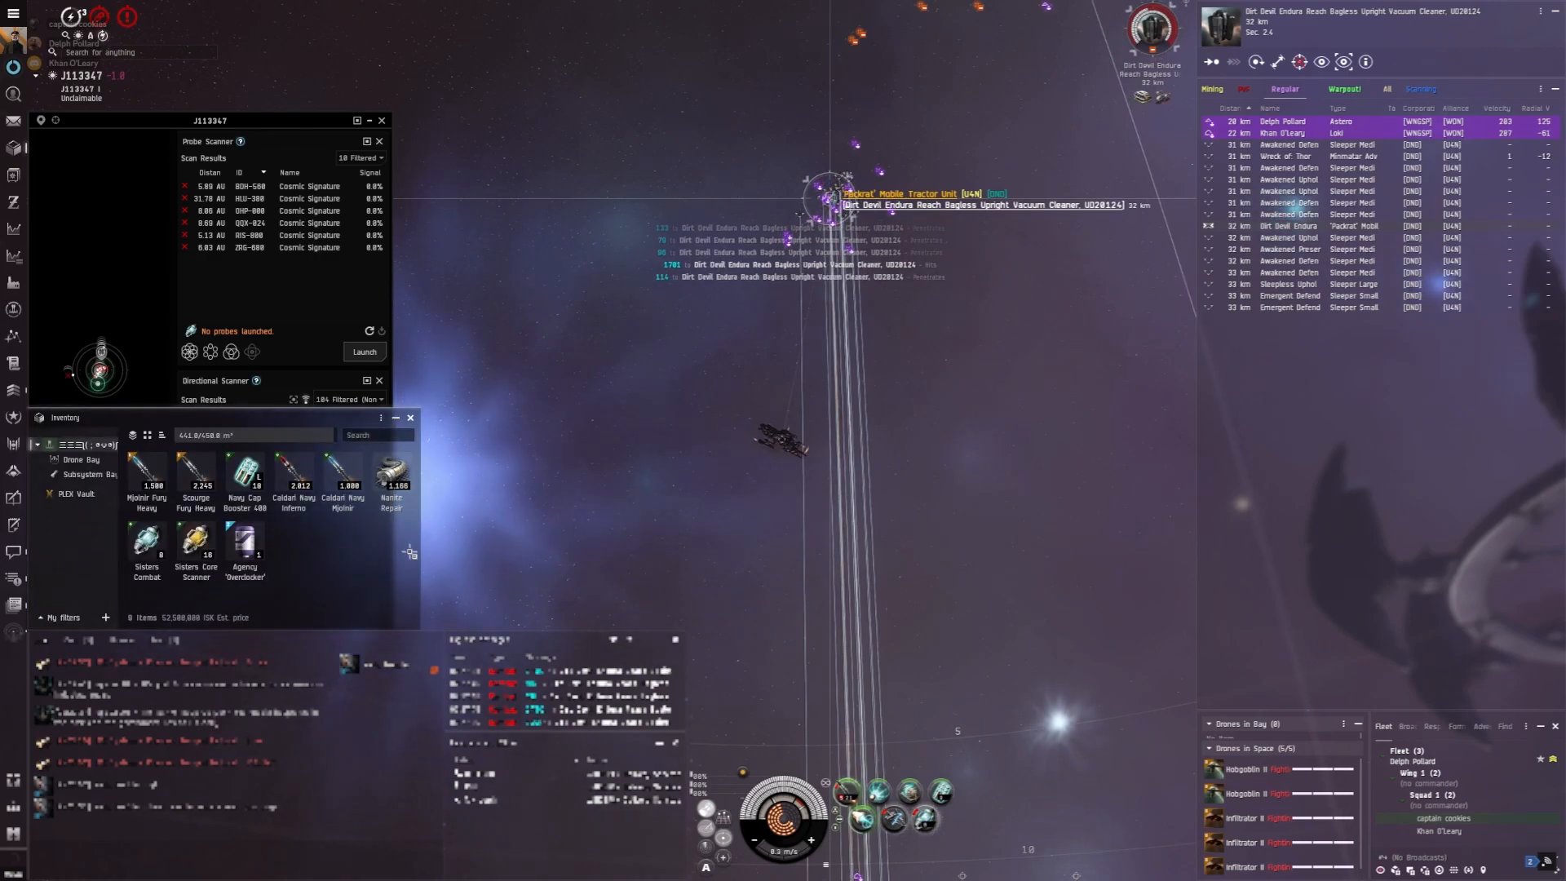
Loot the Loki wreck and open Riehl Trouble's Loki kill report
{"action": "left_click", "coordinate": [368, 612]}
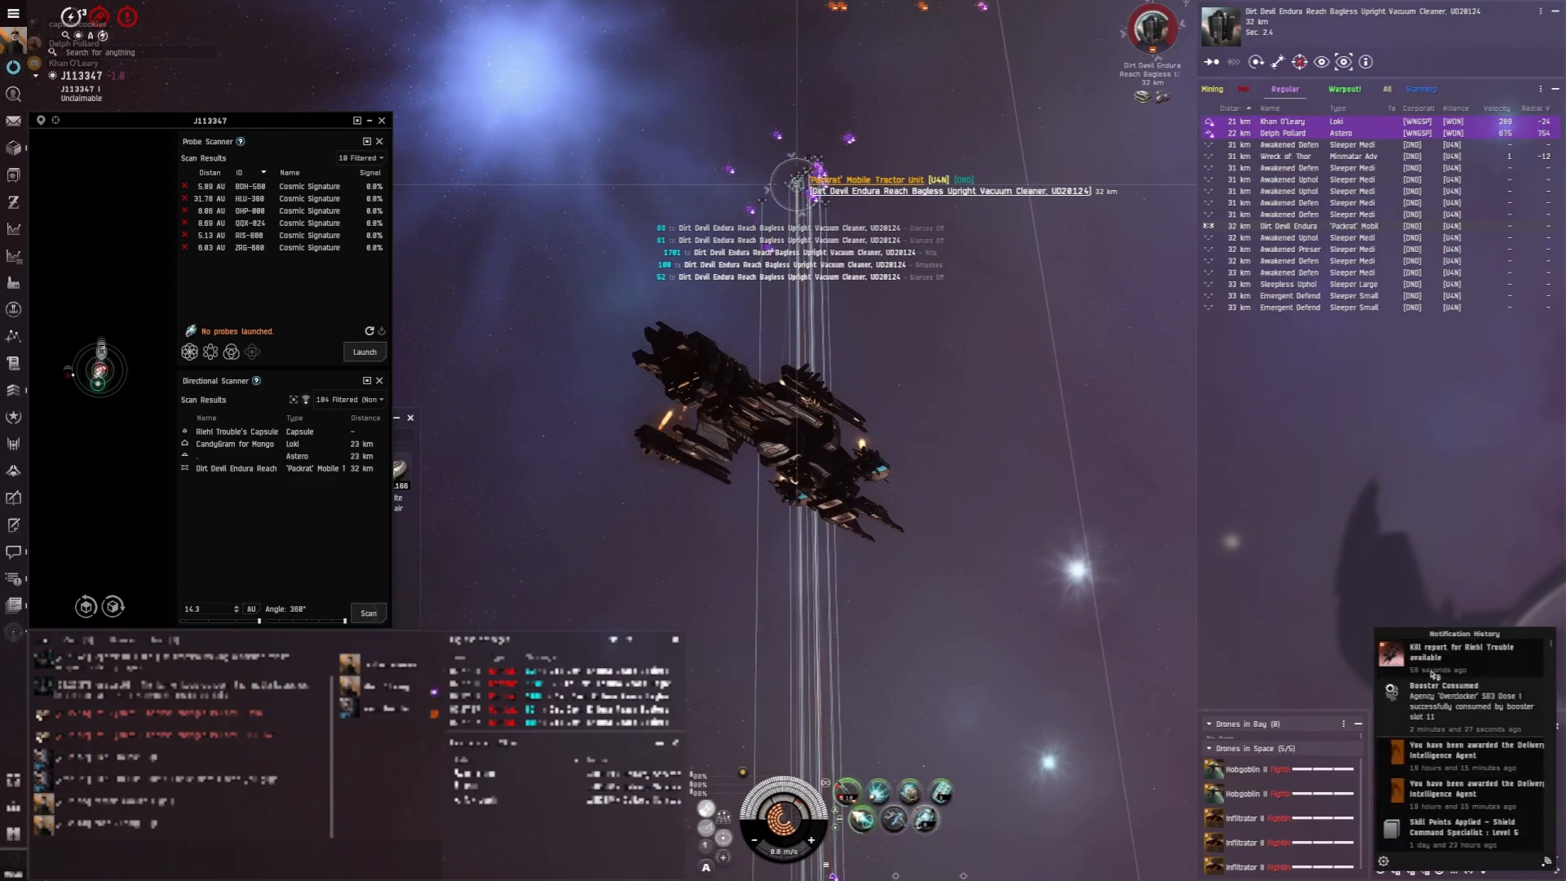
{"action": "left_click", "coordinate": [1464, 650]}
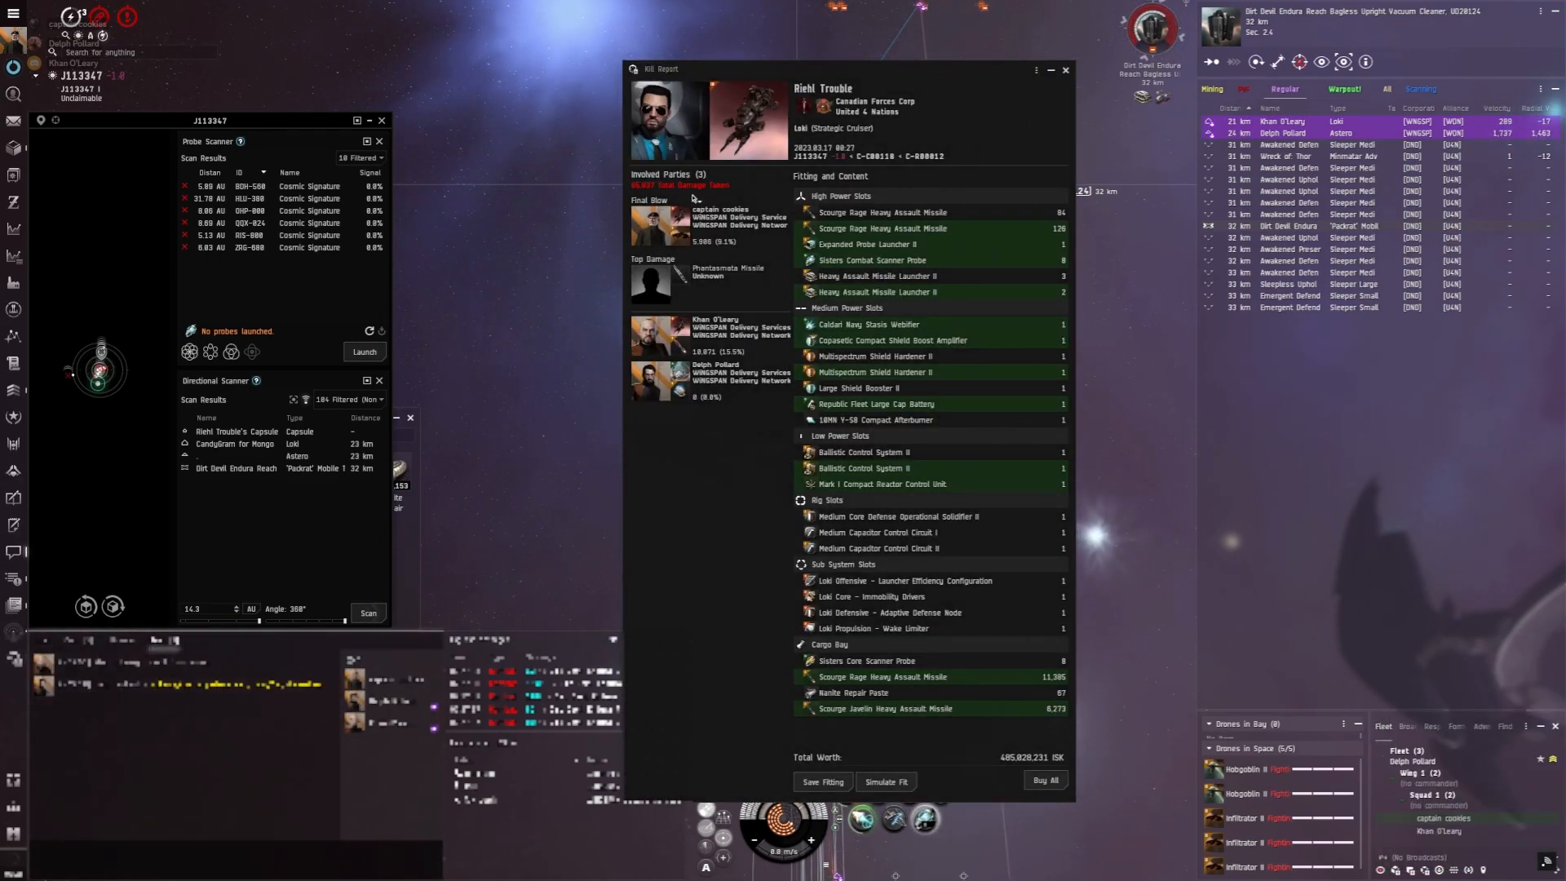